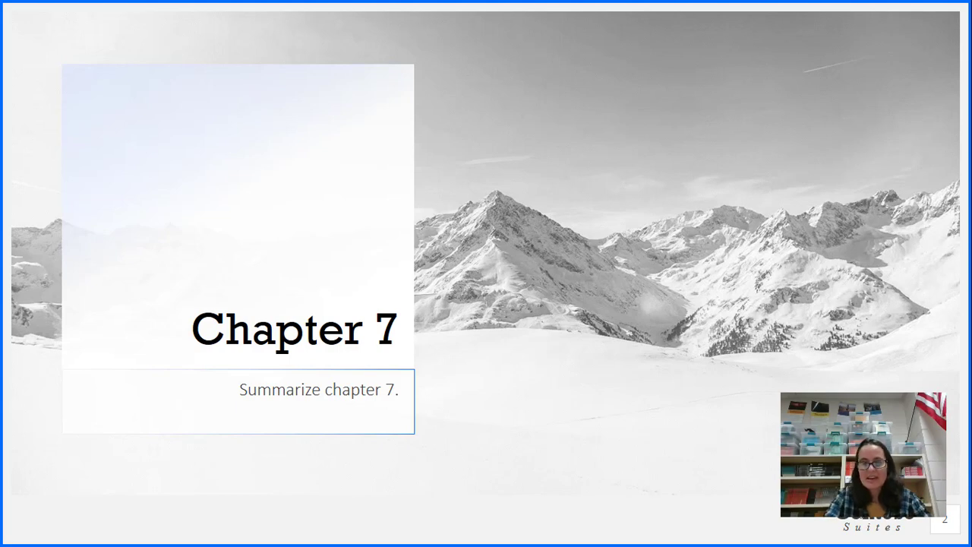
Advance the slideshow to the 'Summarize chapter 7 in Canvas' slide over the snowy forest.
key("Right")
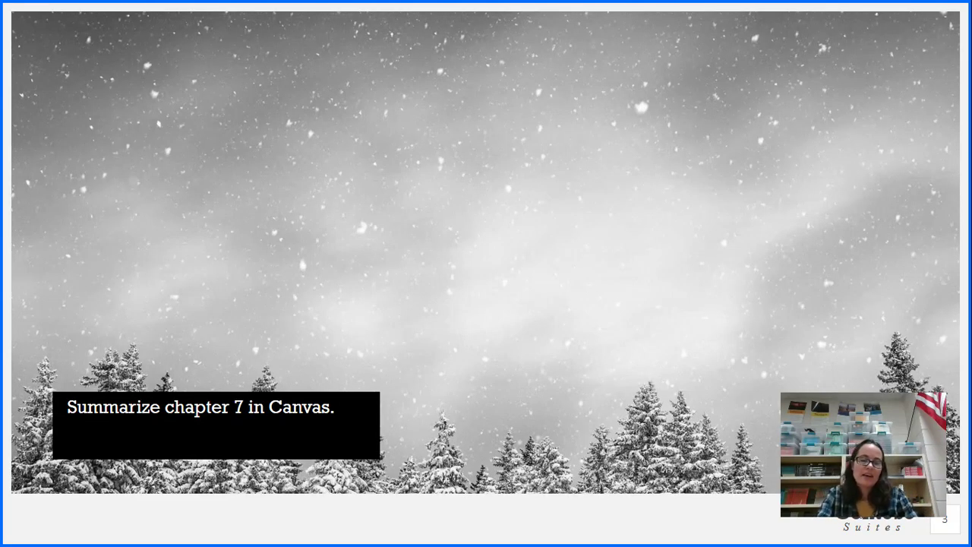